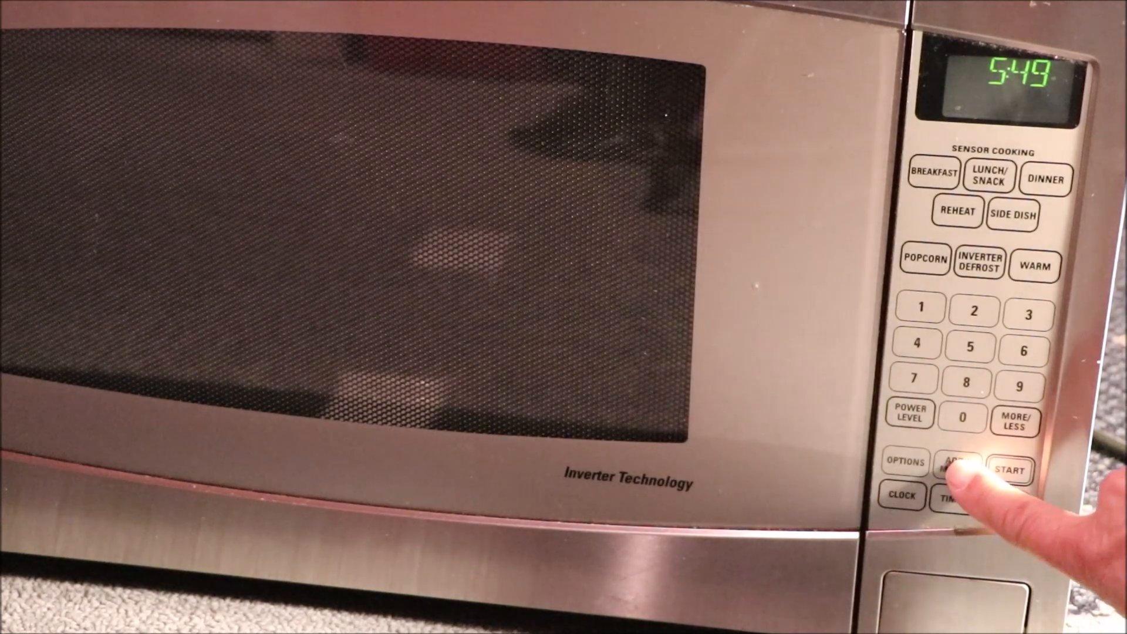
{"action": "left_click", "coordinate": [957, 467]}
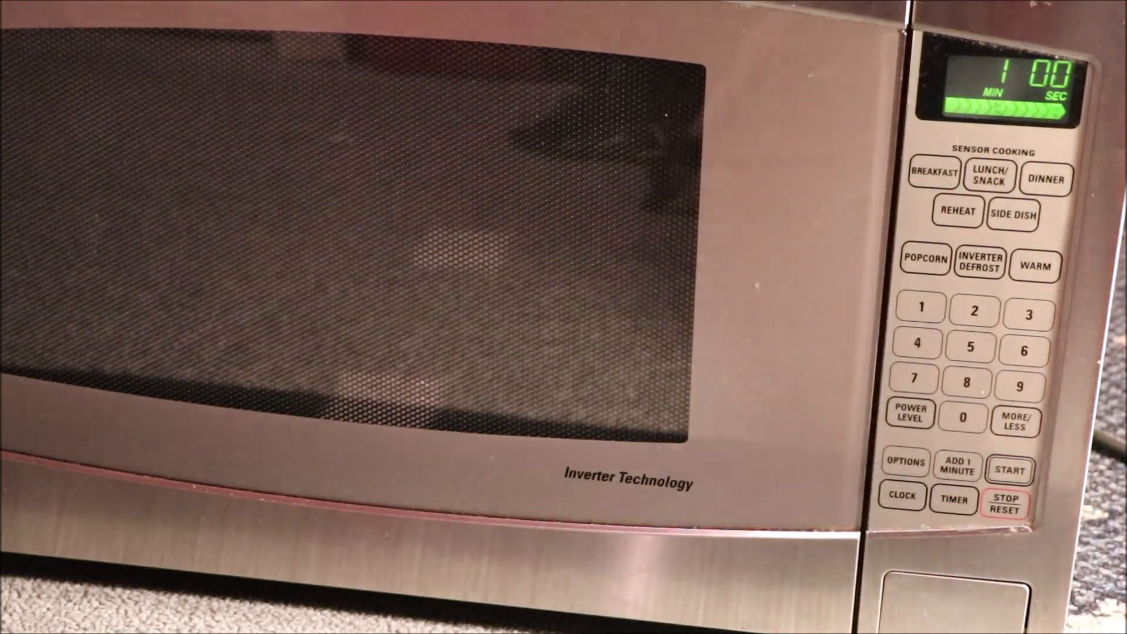
{"action": "left_click", "coordinate": [1011, 469]}
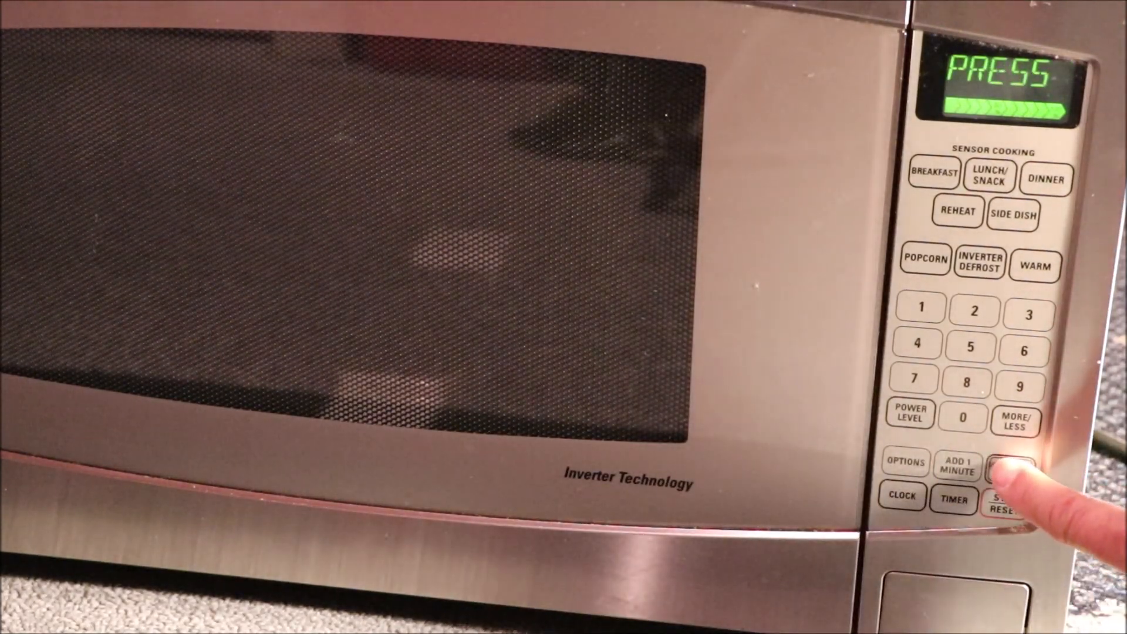
{"action": "left_click", "coordinate": [1010, 470]}
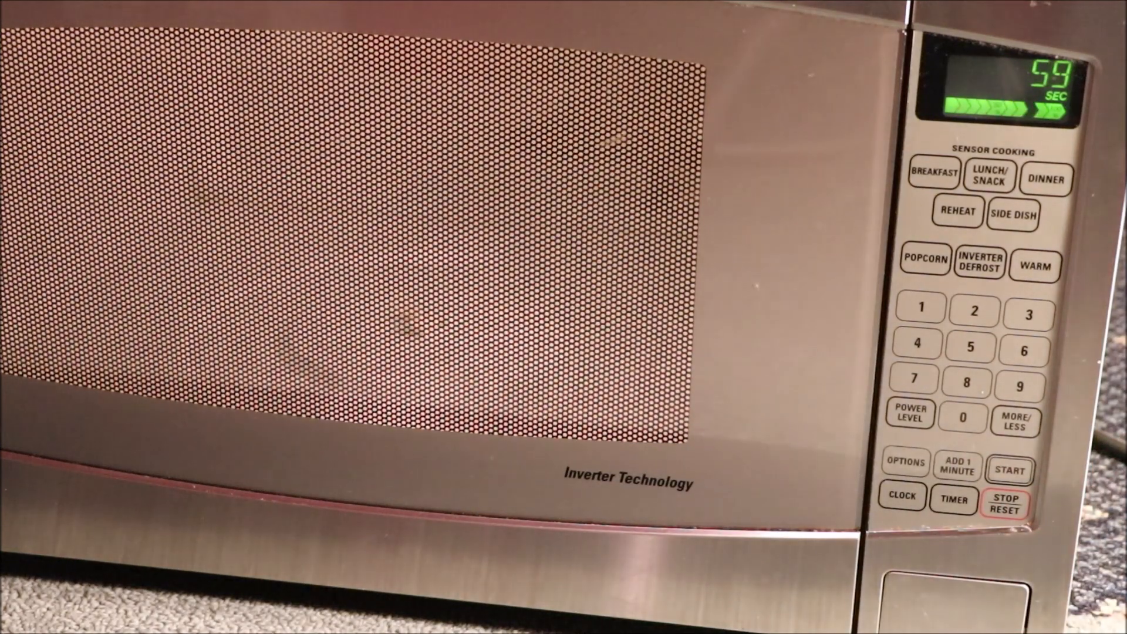